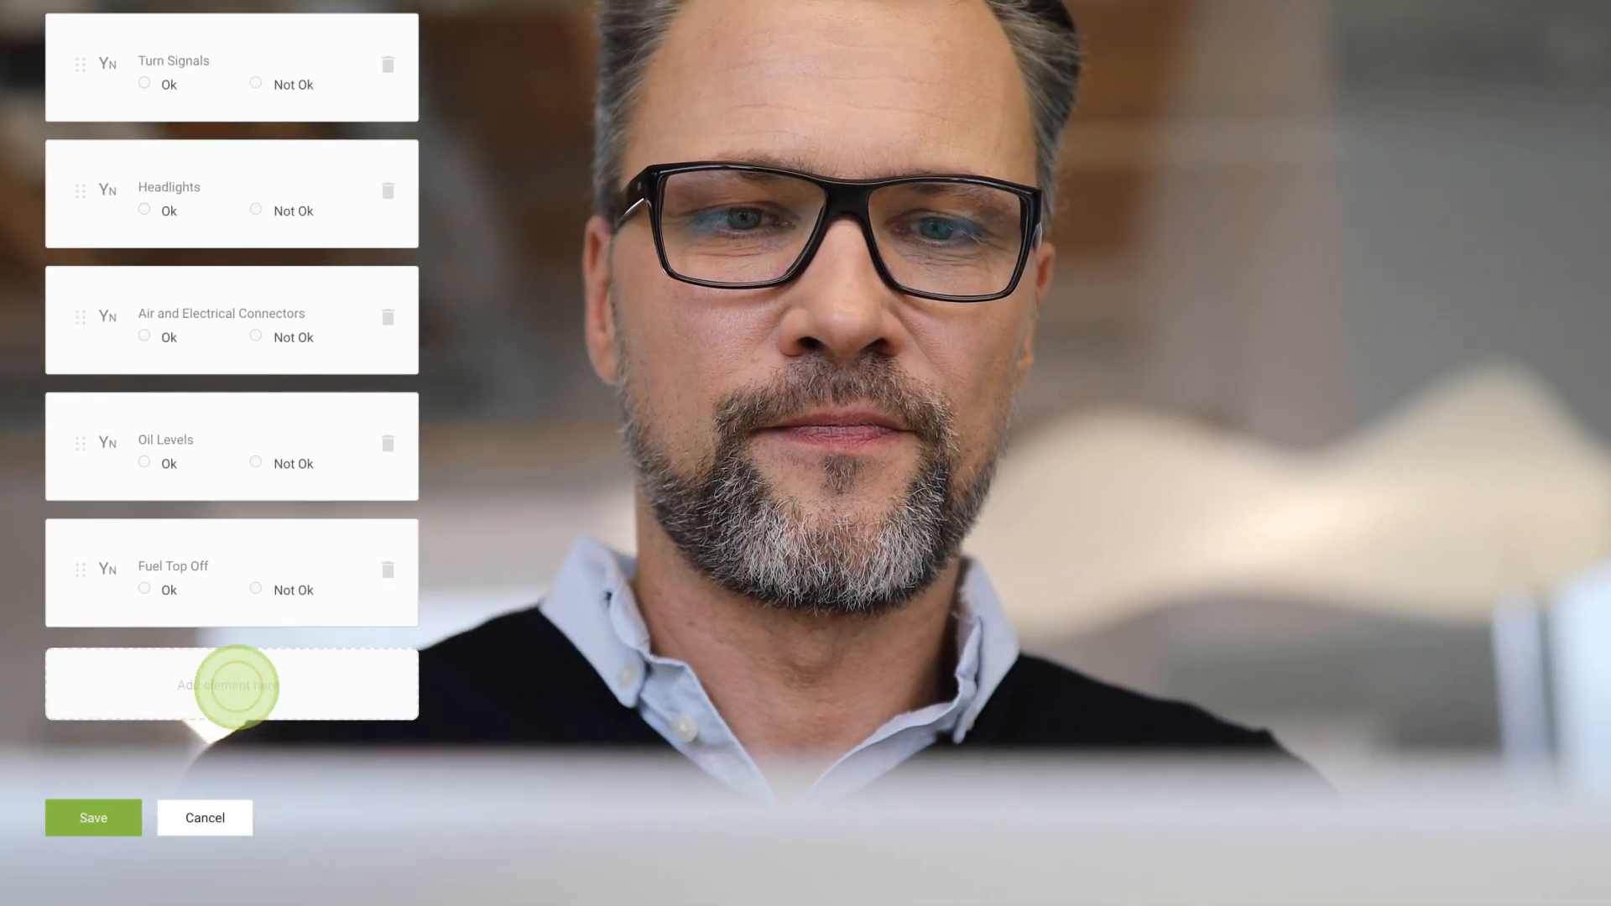
Add the Tire Condition item, passing on Ok, with an Explain "Not Ok" Answer text follow-up.
left_click(229, 685)
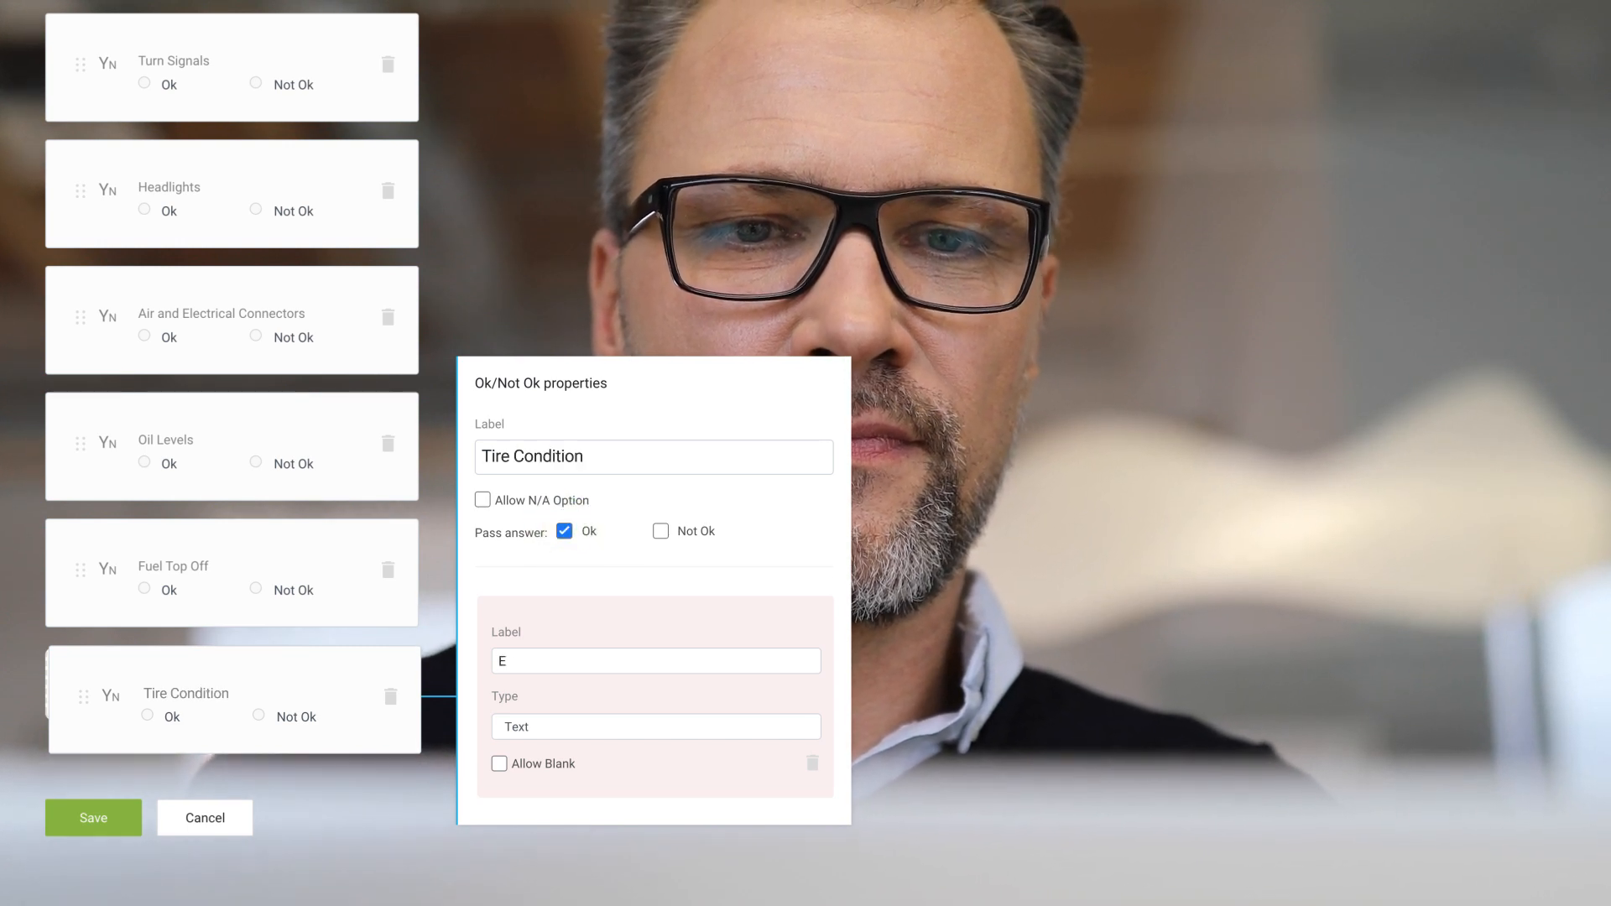
type("Explain \"Not Ok\" Answer")
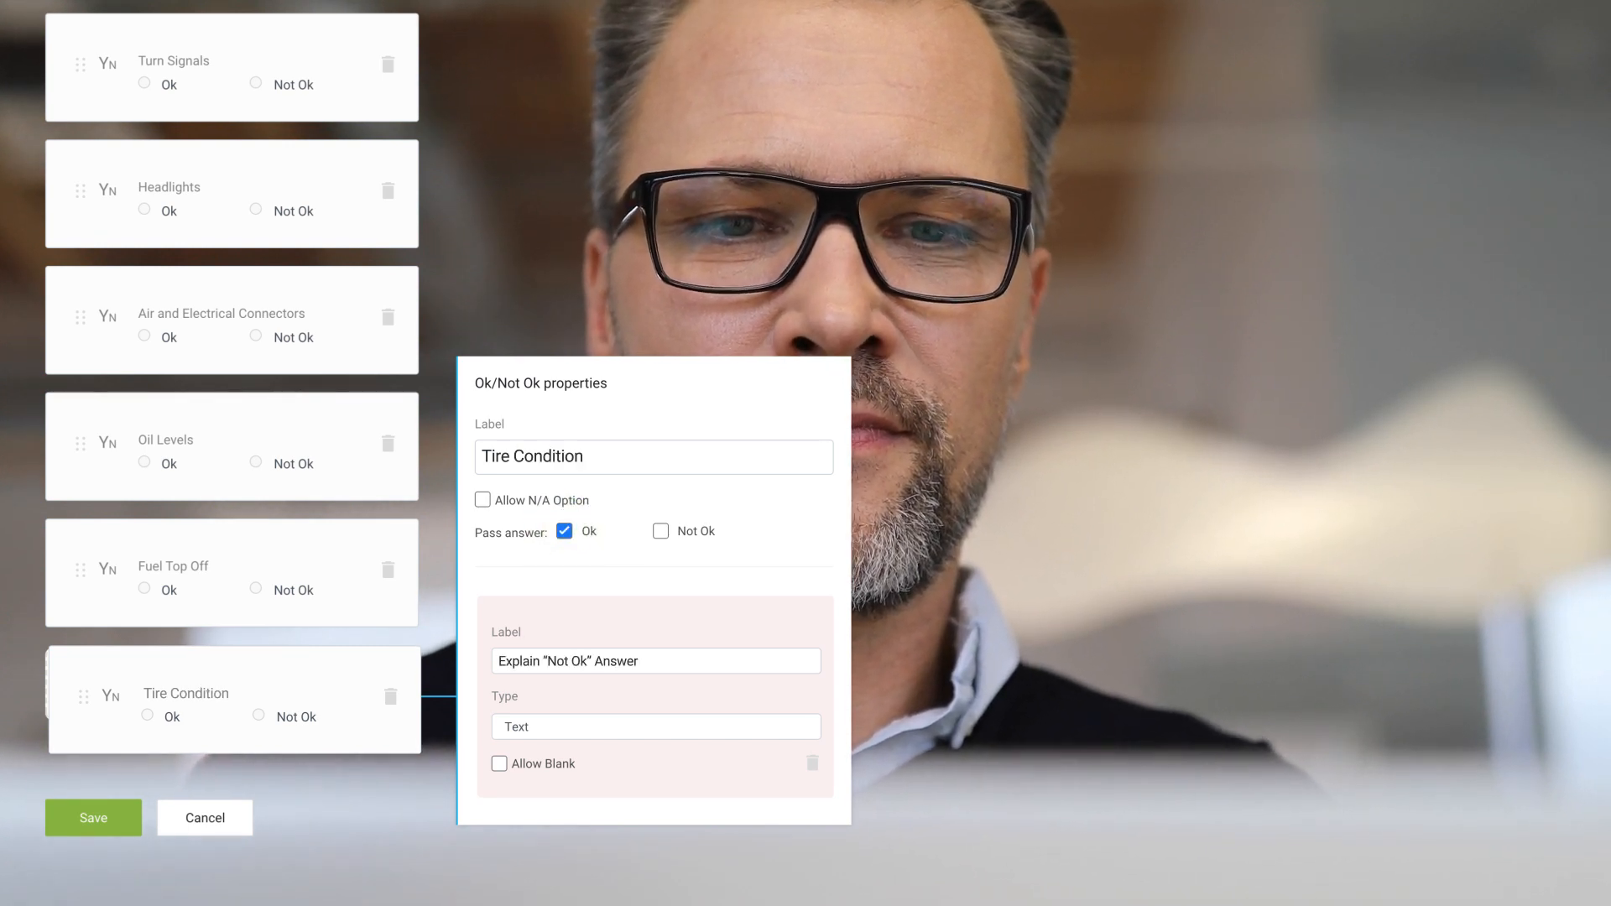
left_click(92, 818)
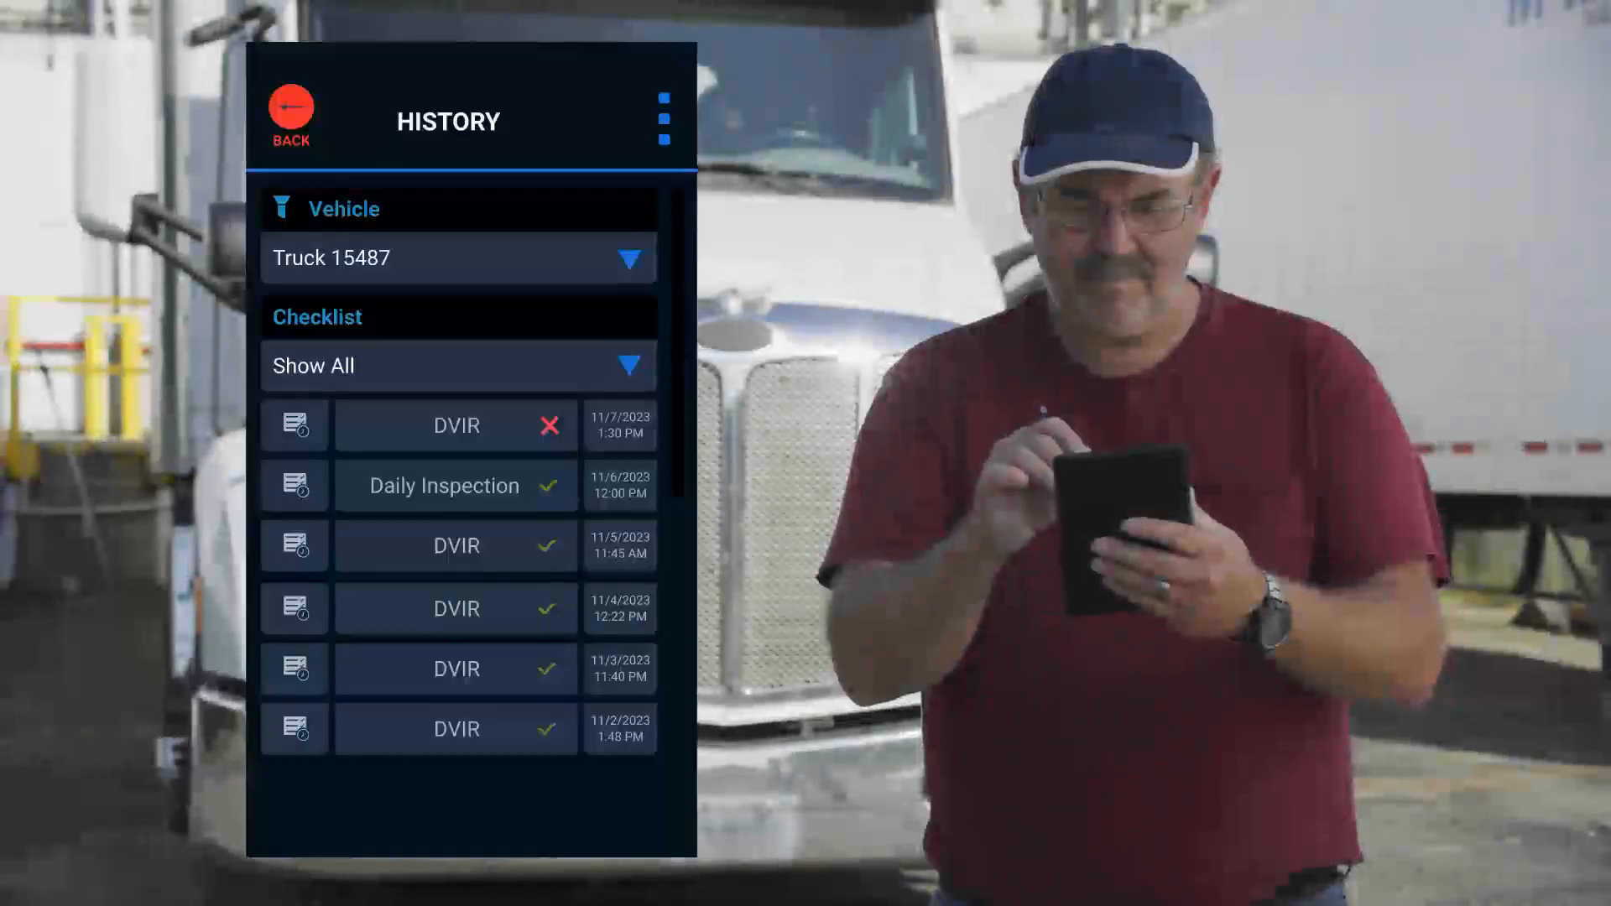
Open the 11/7/2023 DVIR marked with a red X in History.
left_click(454, 424)
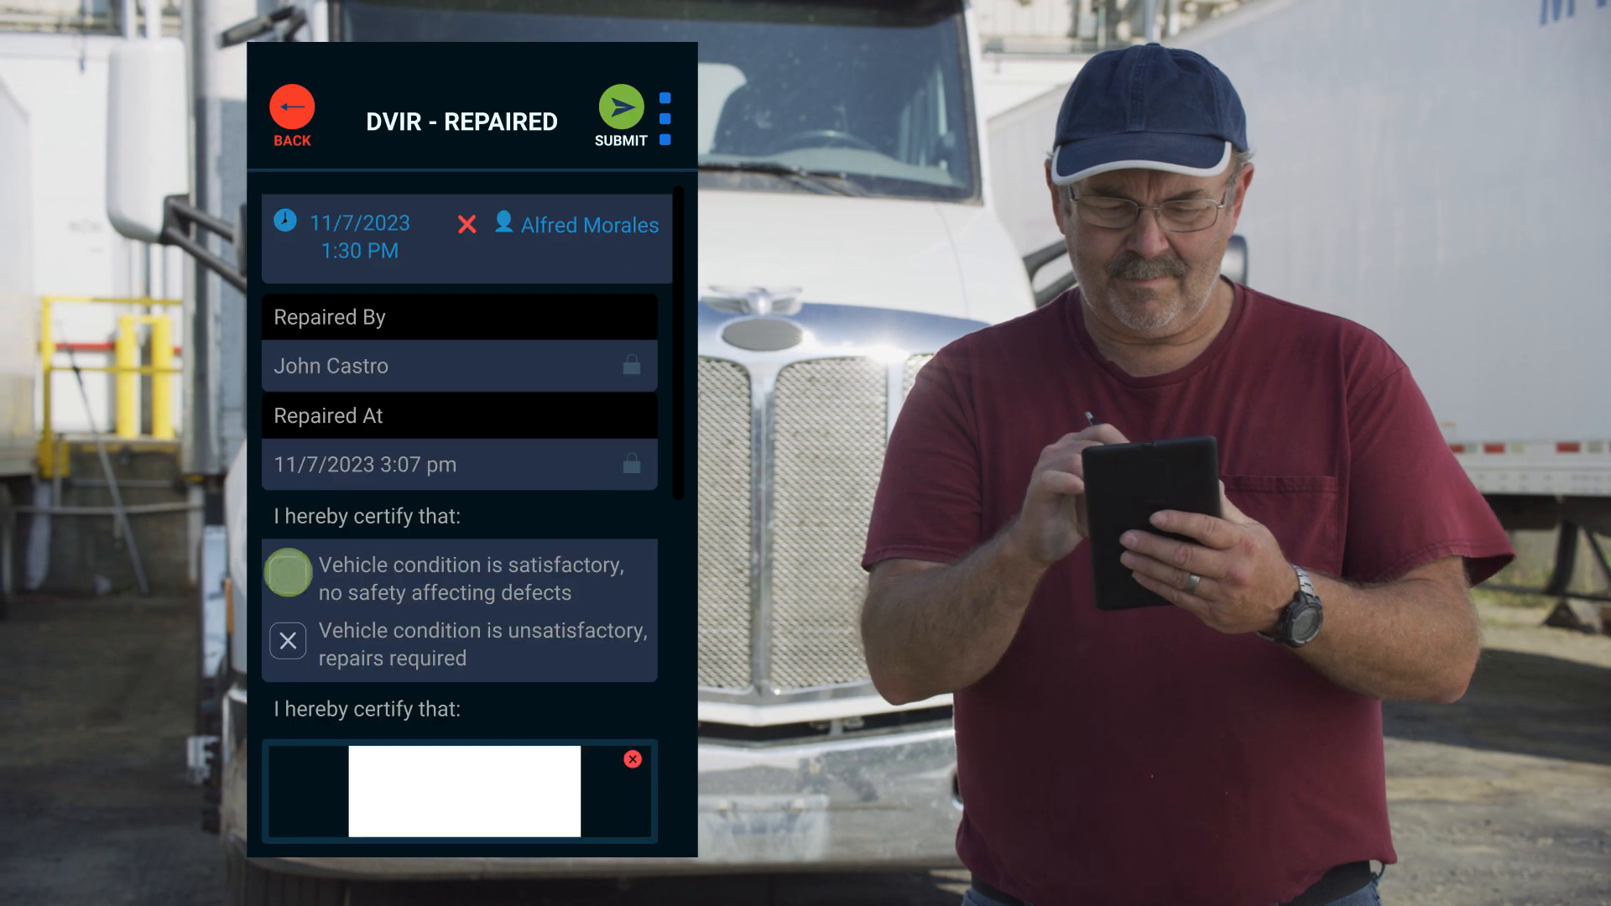